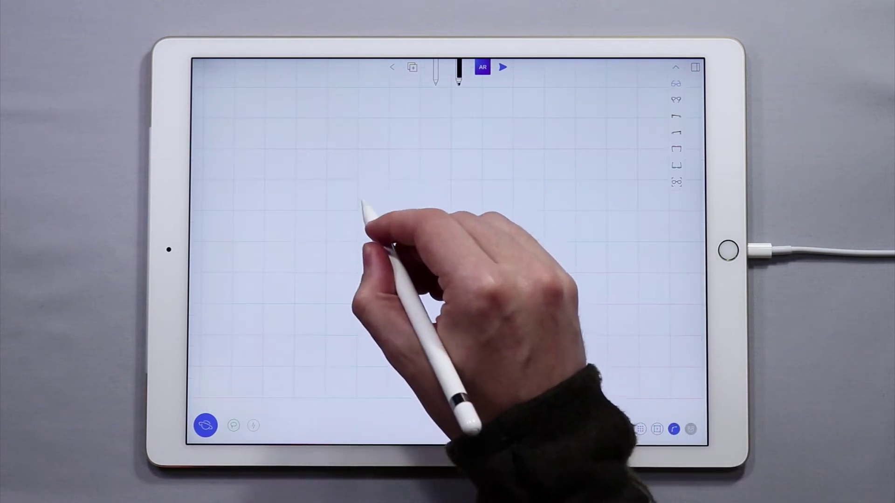
- Draw an S-shaped curve and a second upright curve to its right
drag(359, 200, 368, 371)
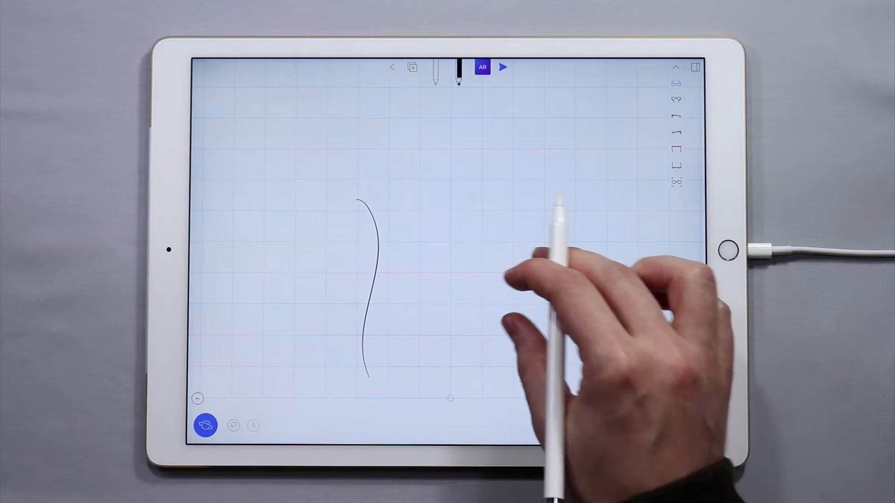
drag(514, 194, 514, 371)
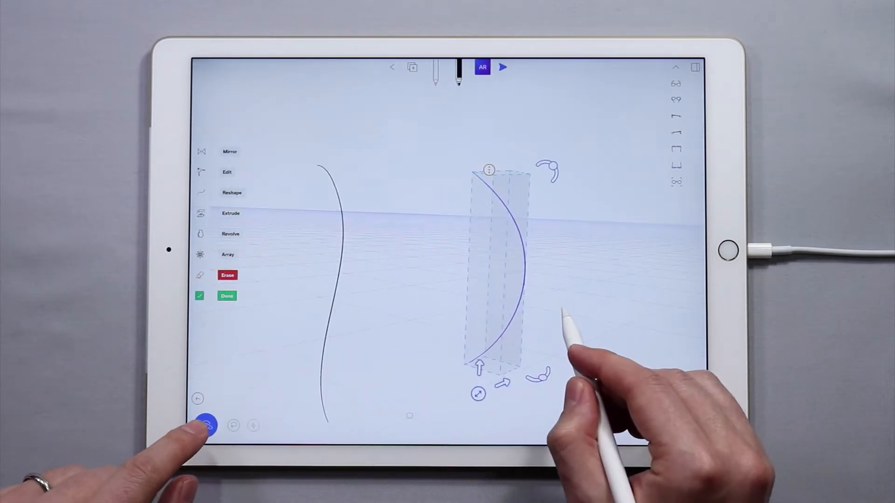
- Loft a dark grey surface between the two curves, then sketch a third wavy curve
click(208, 425)
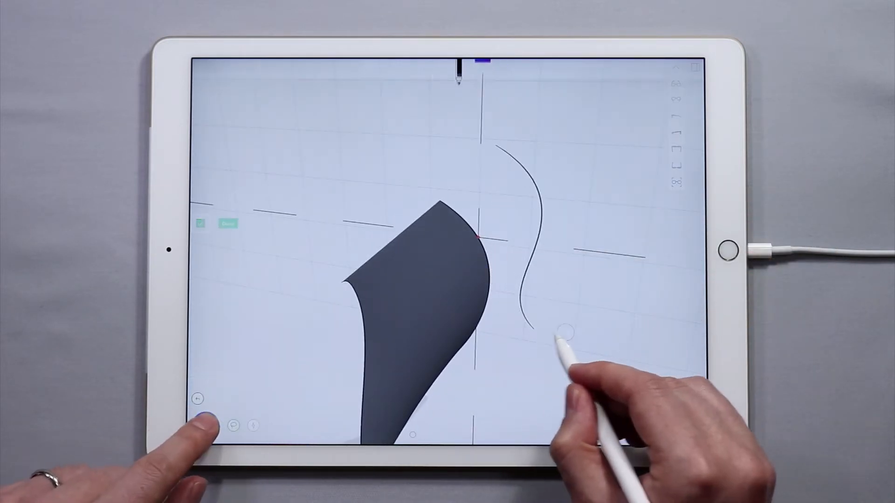
- Move the third curve's control points and confirm the reshaped curve with Done
click(208, 436)
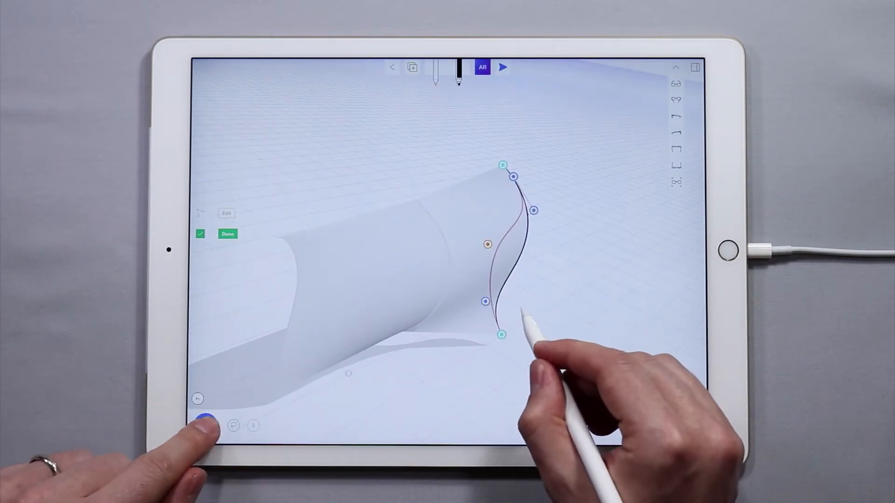
click(227, 233)
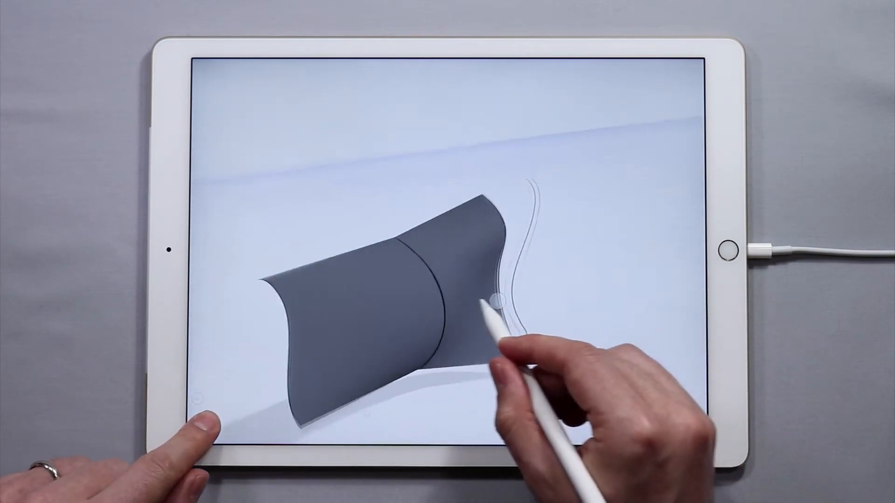
- Draw a fourth curve and loft it from the last surface edge as a third panel
click(199, 429)
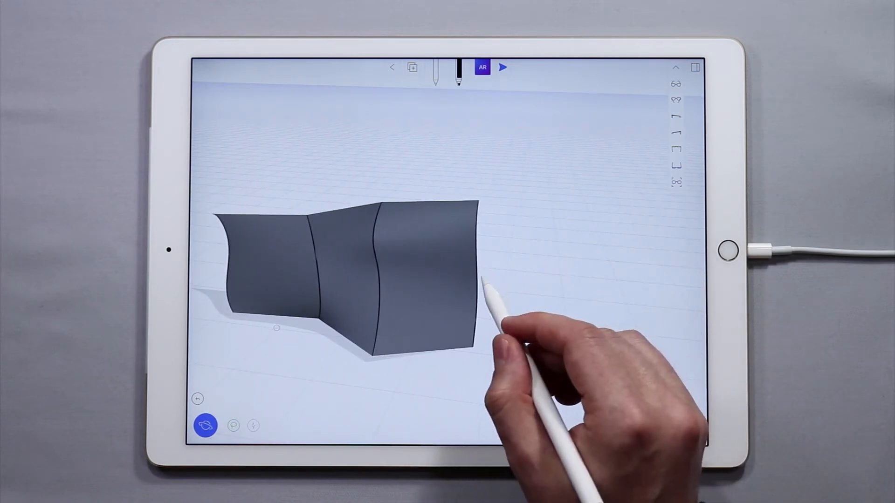
- Sketch the closed shape's outline curves and edit the straight top line's points
click(464, 273)
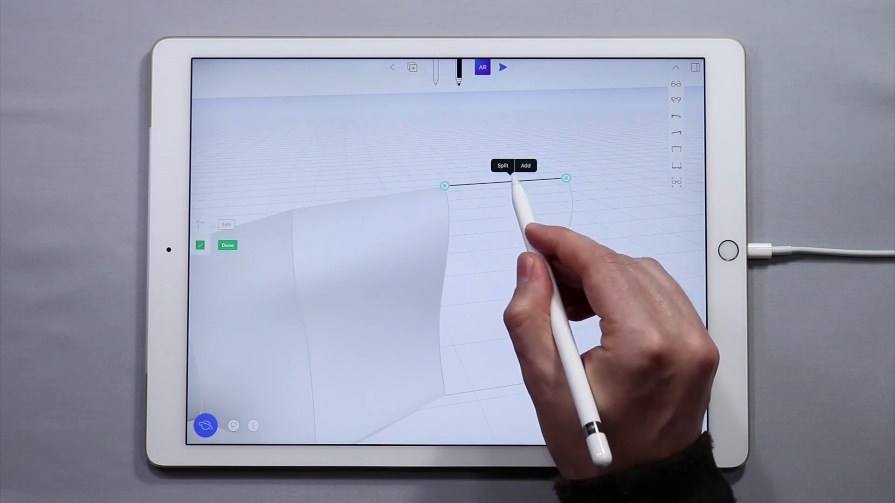
drag(514, 182, 504, 150)
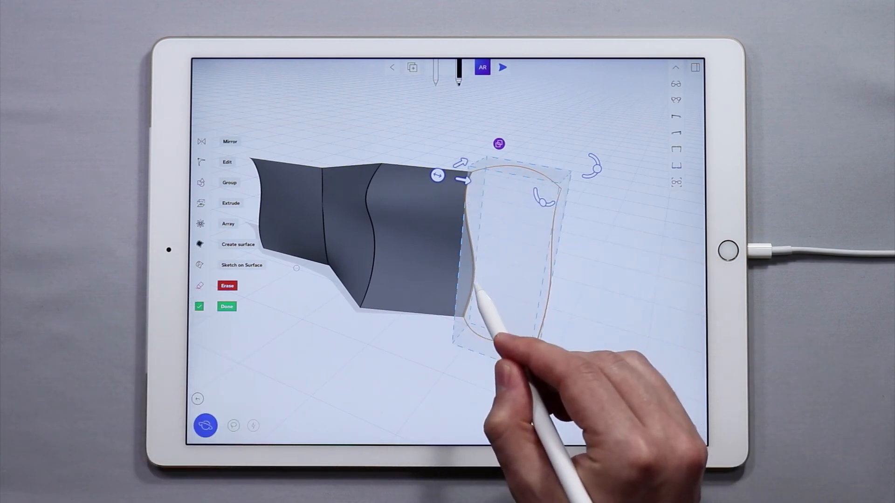
- Fill the closed four-curve outline as a fourth dark grey panel
click(227, 306)
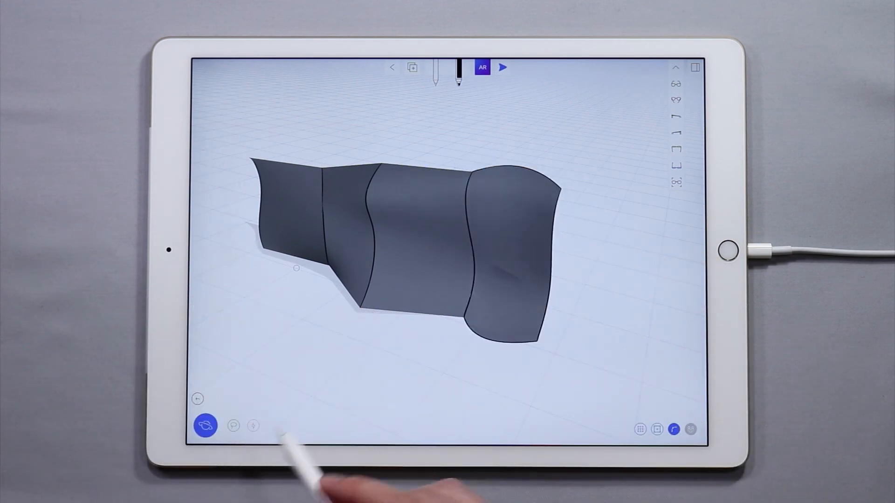